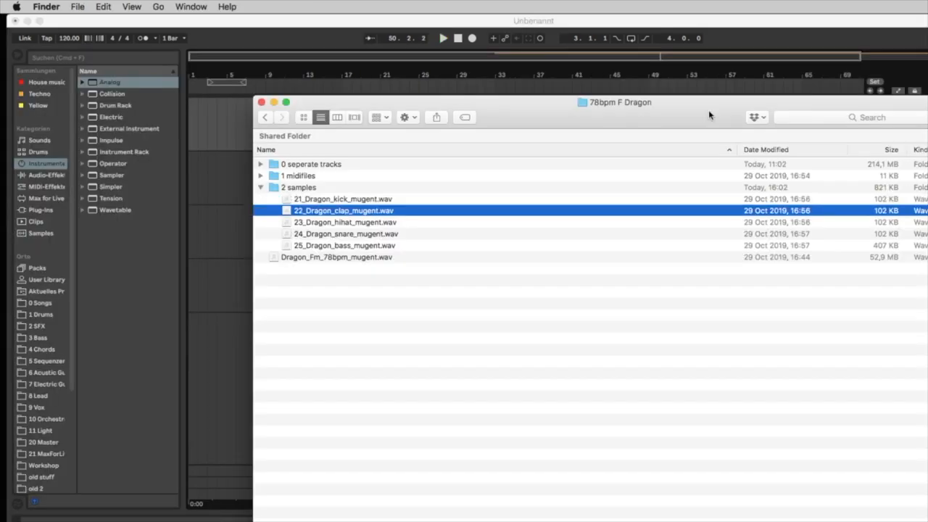
Expand the '2 samples' folder in 78bpm F Dragon to show its kick, clap, hihat, snare and bass WAVs
{"action": "left_click", "coordinate": [345, 245]}
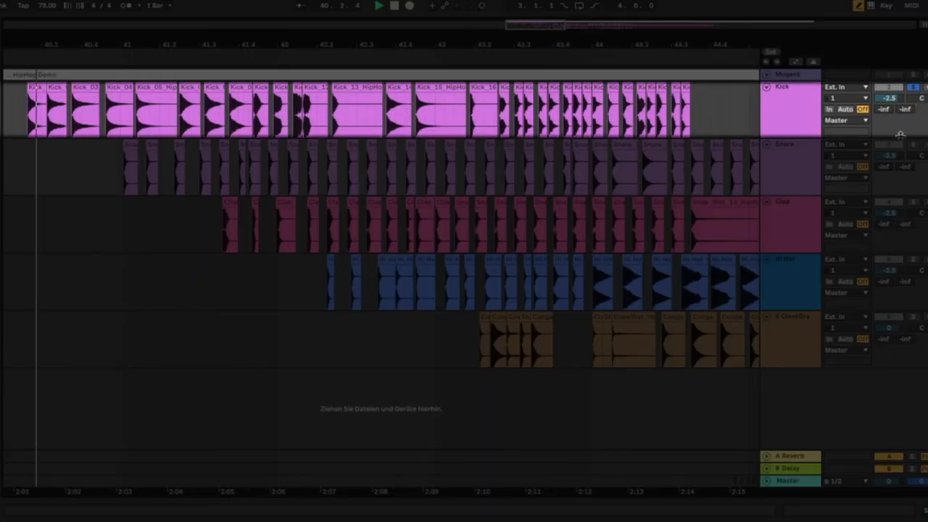
Play the Kick, Snare, Clap and Hi Hat tracks, ending on the mugent.com video grid
{"action": "left_click", "coordinate": [784, 143]}
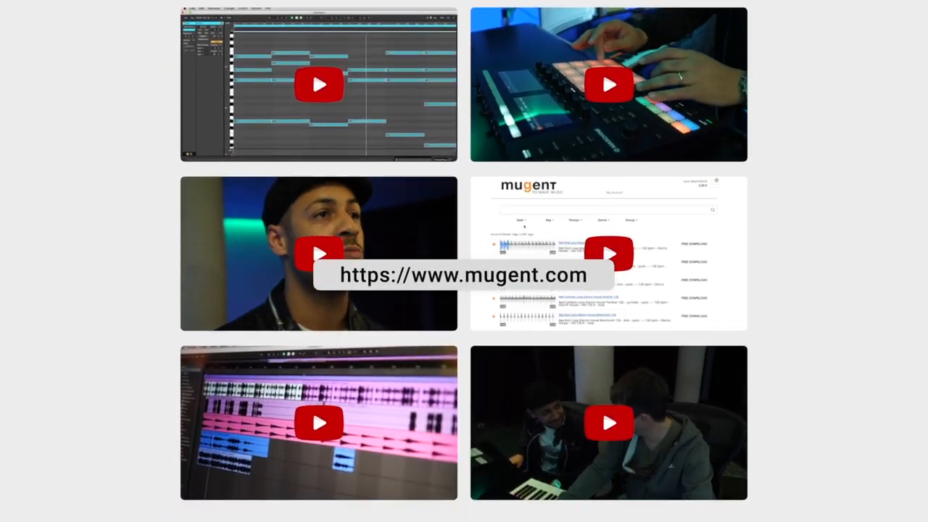
{"action": "scroll", "scroll_direction": "down", "scroll_amount": 3}
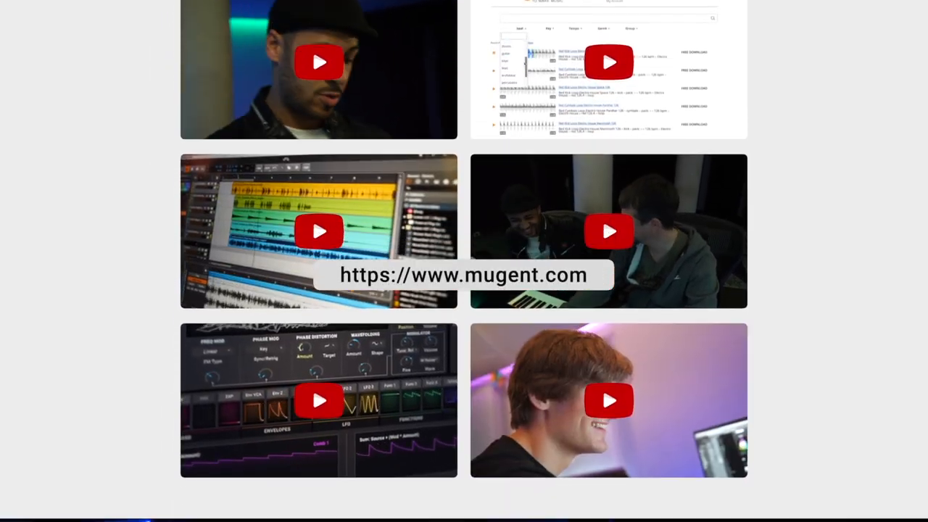